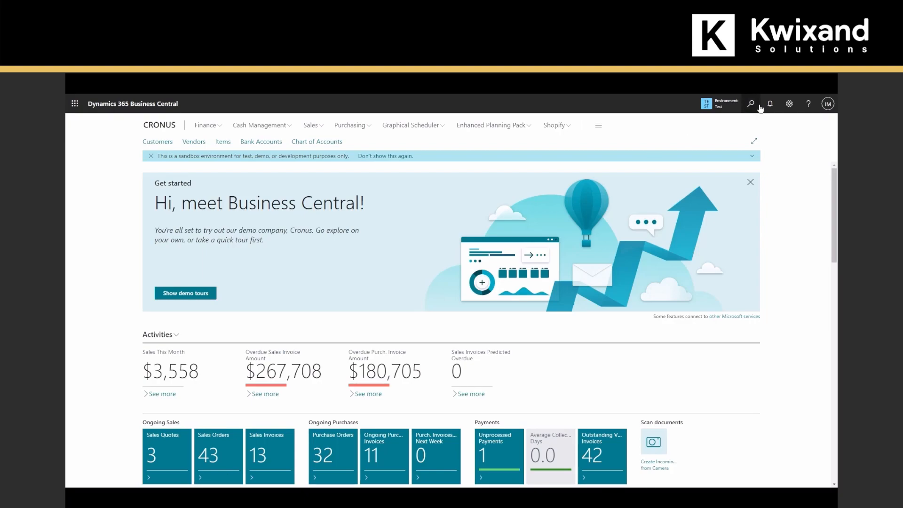
- Search for 'add-in' and launch the Get the Outlook Add-in setup guide
click(750, 103)
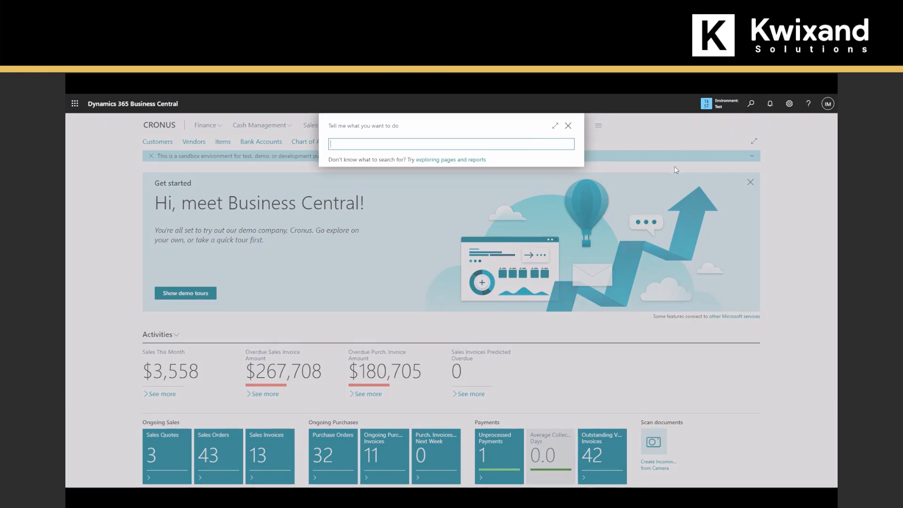
text(add-in)
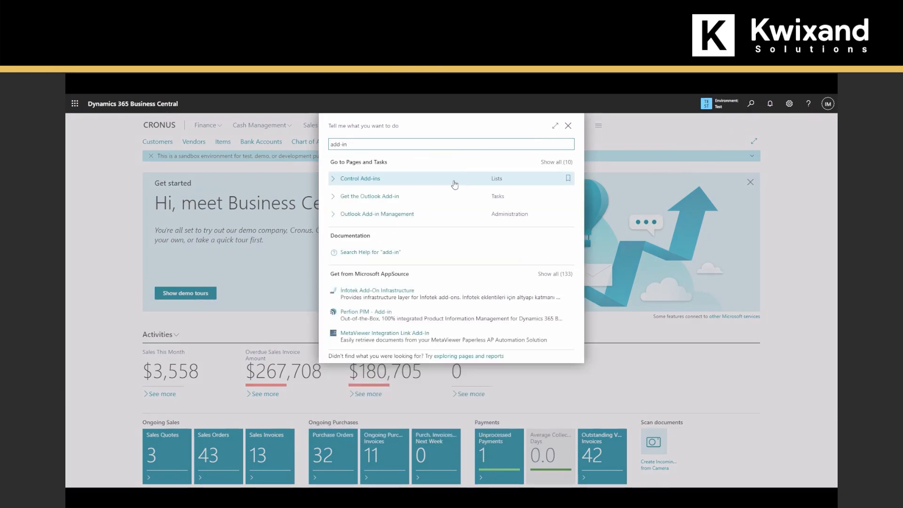
mouse_move(377, 195)
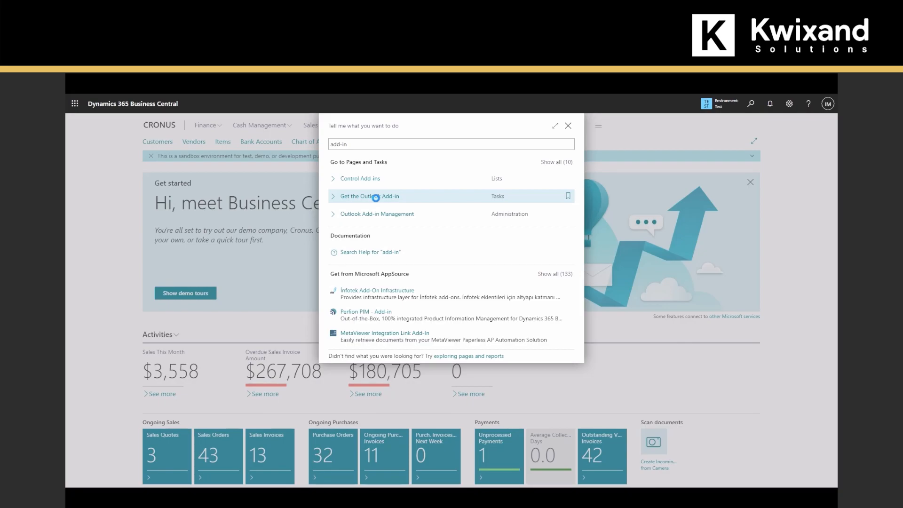
click(370, 196)
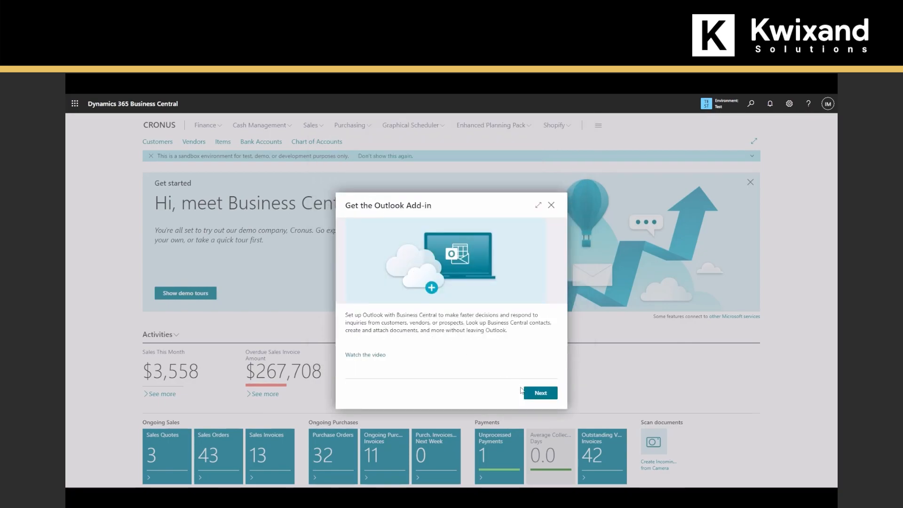
- Advance the guide with 'Send sample email message' on and finish to connect to Exchange
click(540, 393)
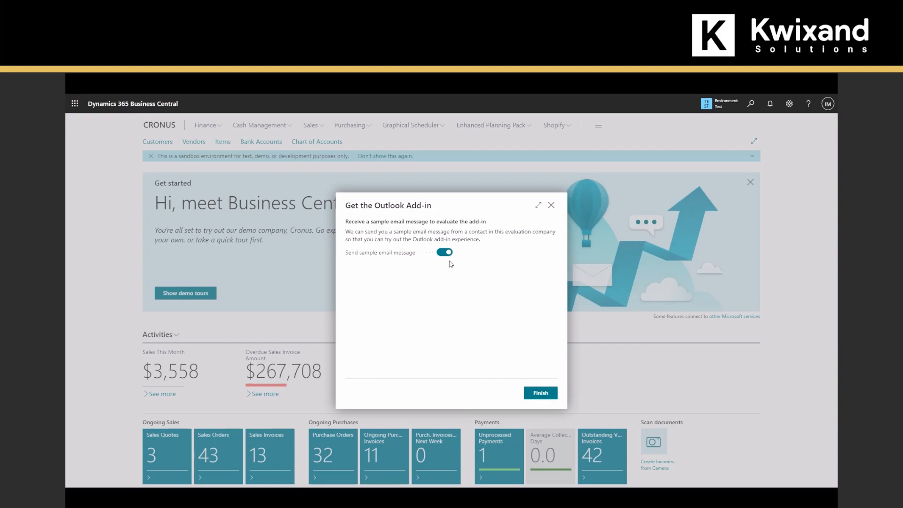
mouse_move(475, 266)
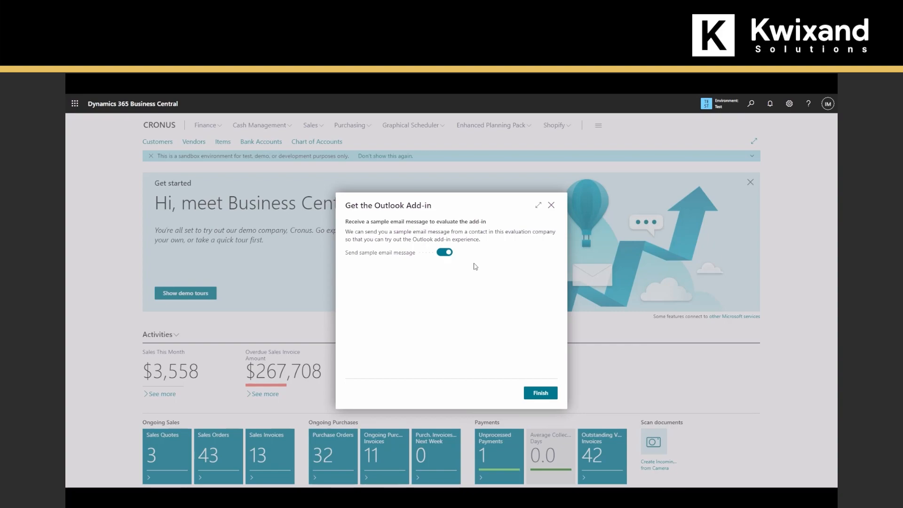
mouse_move(489, 289)
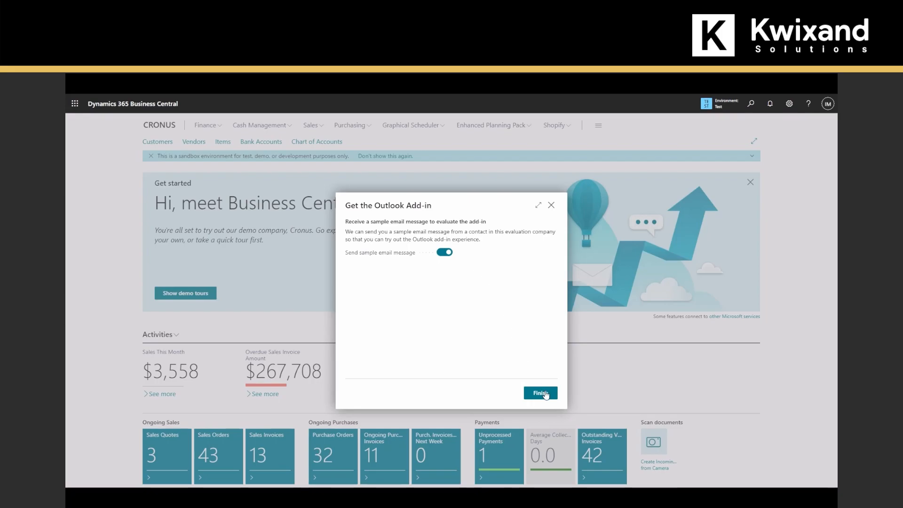
click(539, 400)
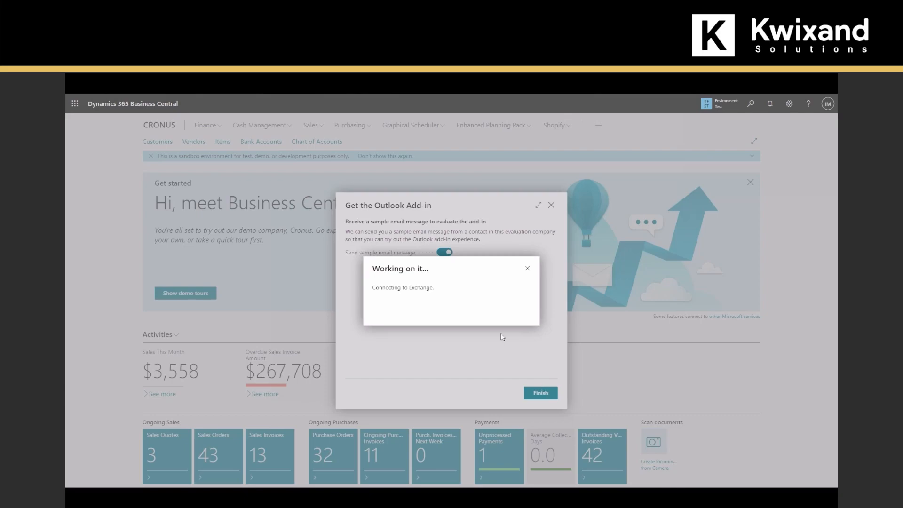
mouse_move(411, 299)
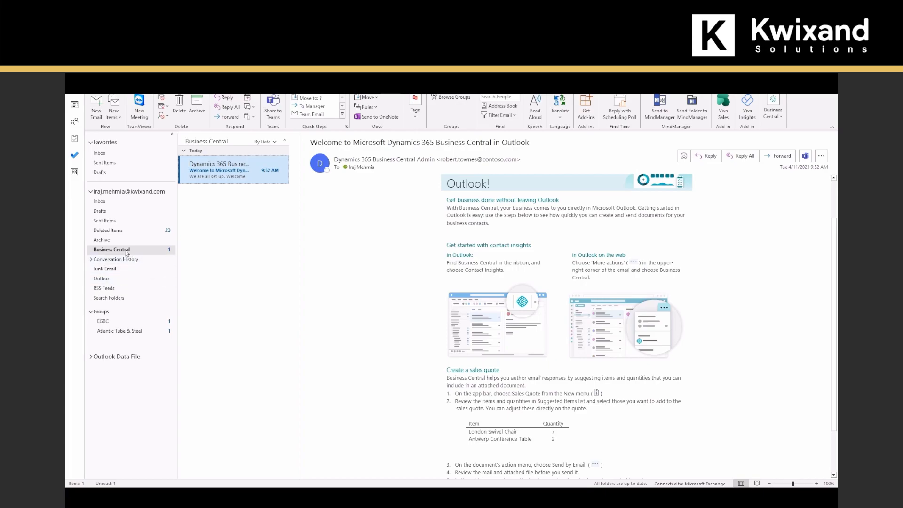
mouse_move(140, 254)
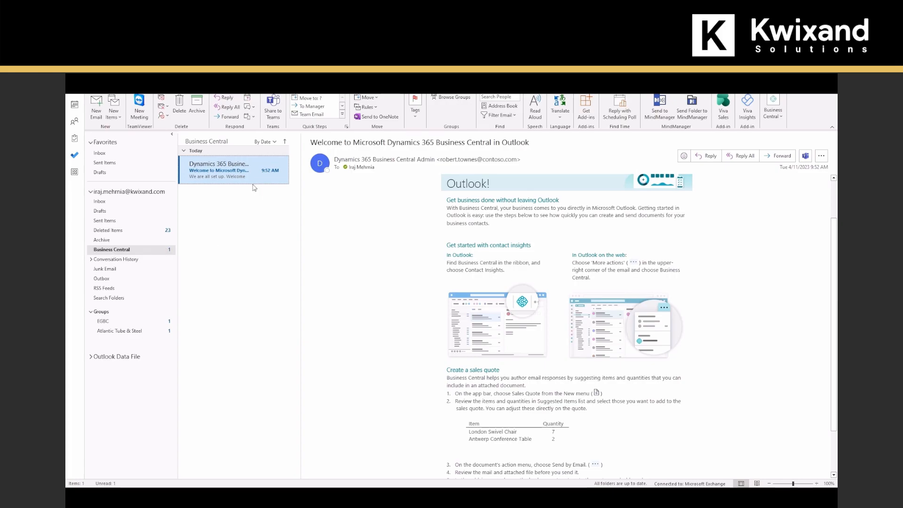
mouse_move(509, 217)
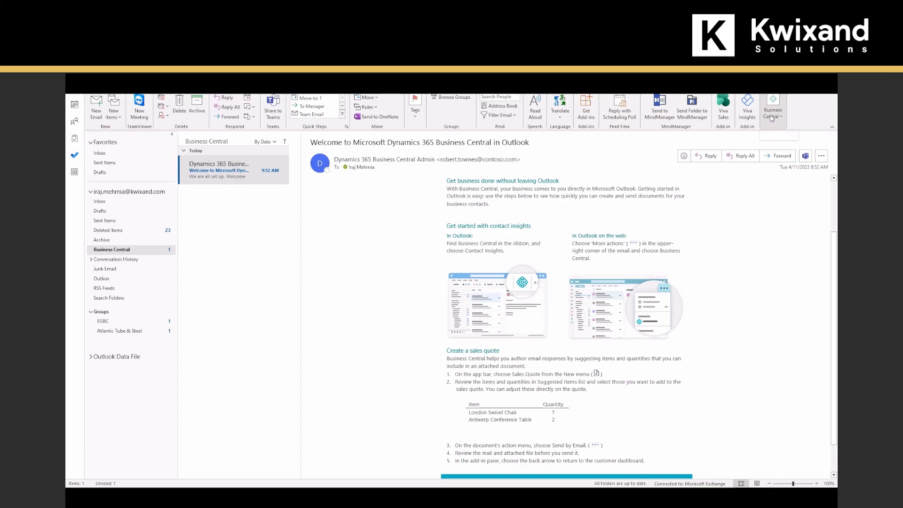
click(772, 109)
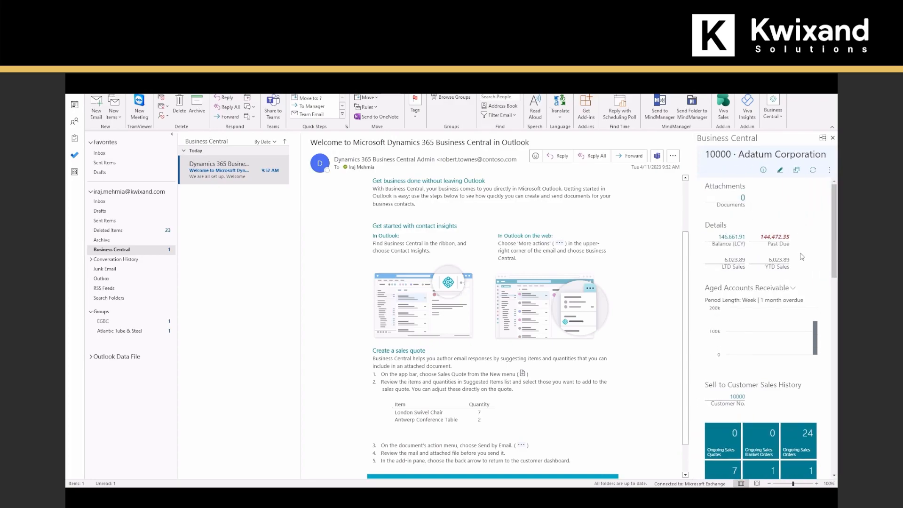
scroll(down, 3)
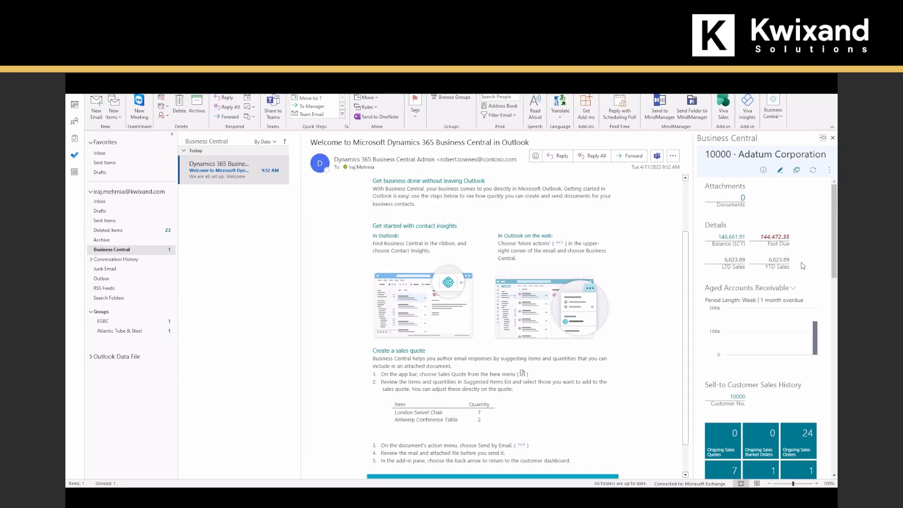
mouse_move(448, 199)
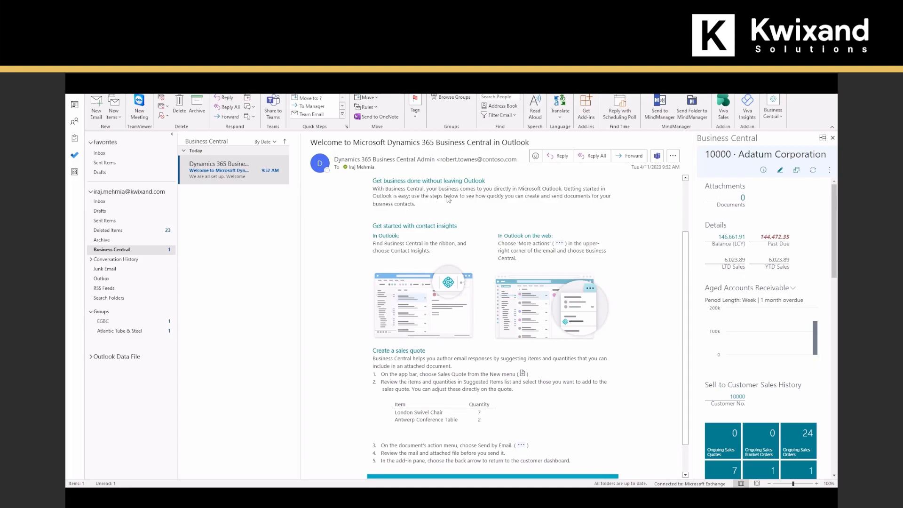
mouse_move(620, 320)
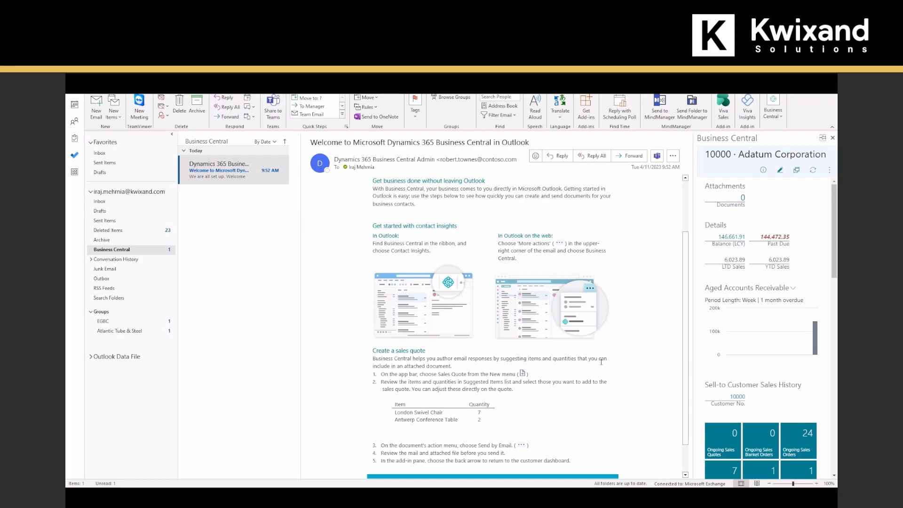
click(773, 109)
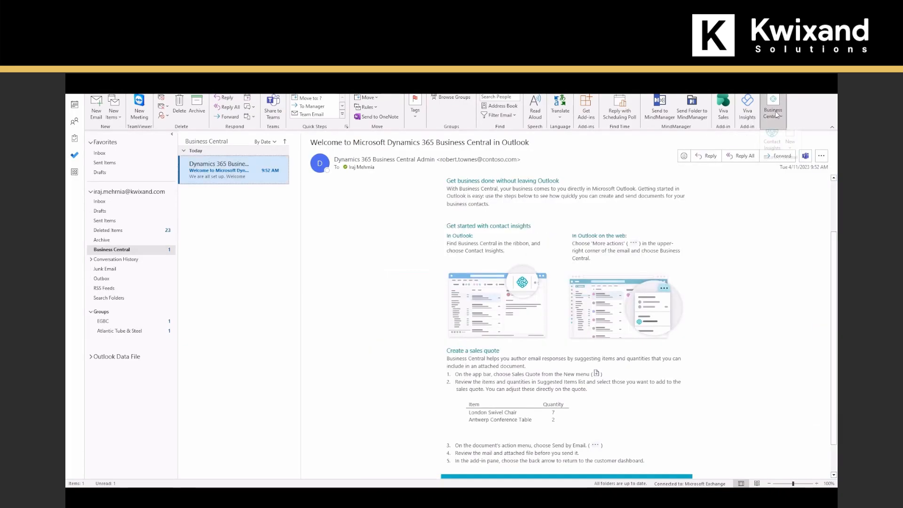
- Show Contact Insights for Adatum Corporation and expand its more-actions menu
click(773, 108)
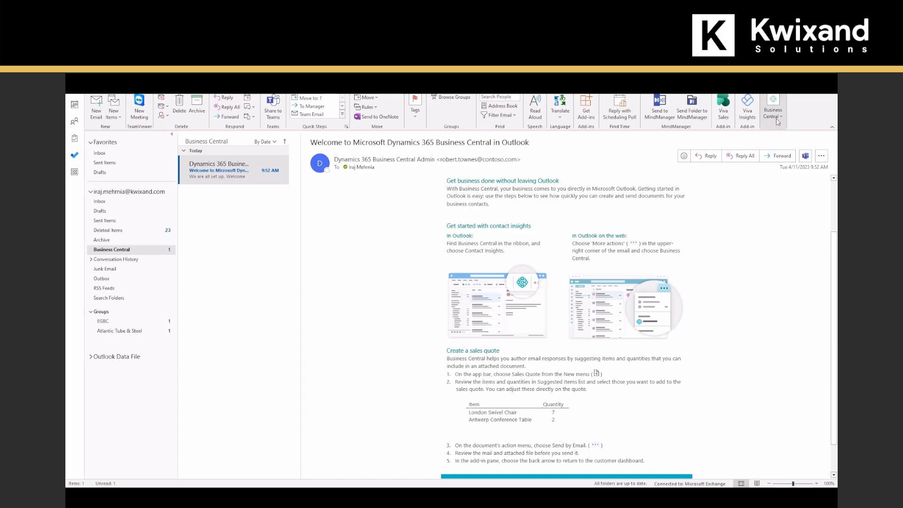
click(773, 108)
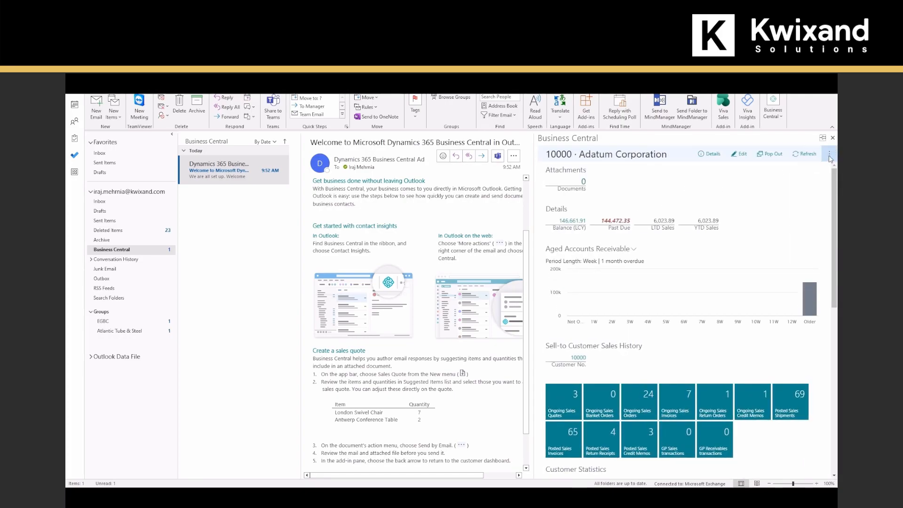
click(830, 154)
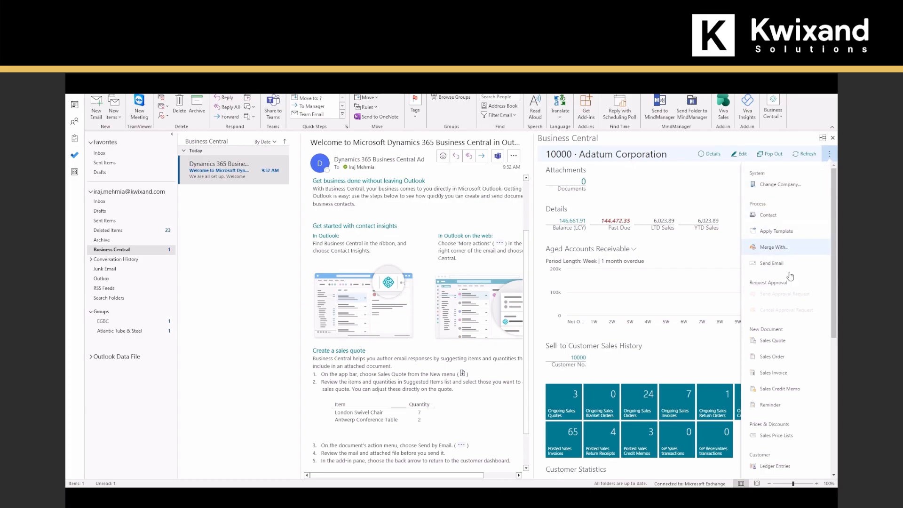
mouse_move(781, 356)
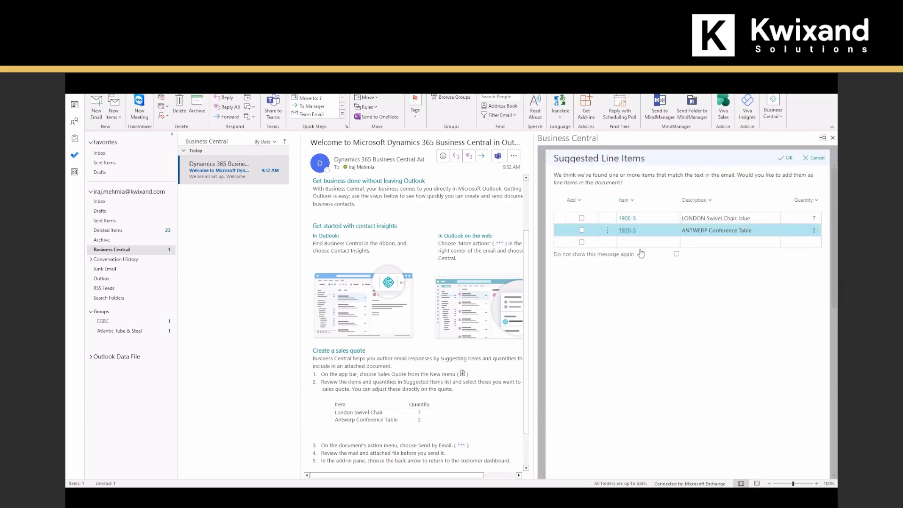
mouse_move(404, 379)
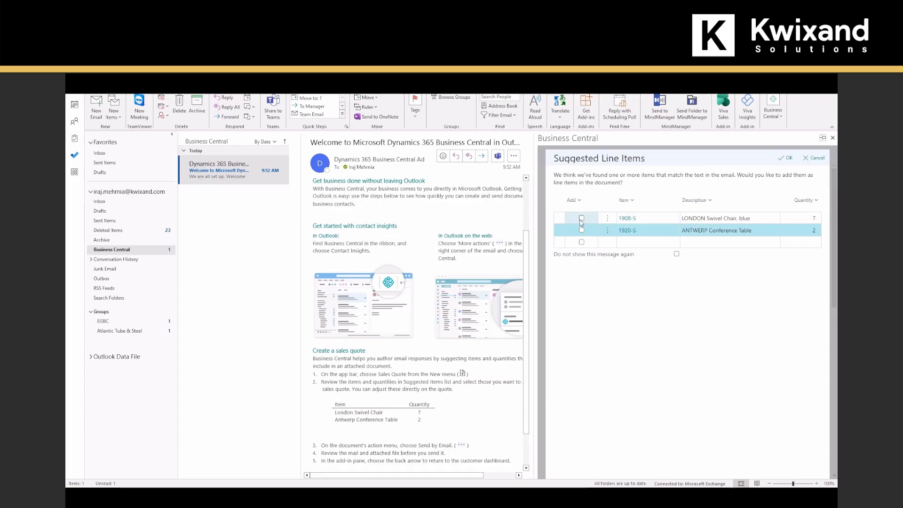
- Tick both suggested items, LONDON Swivel Chair and ANTWERP Conference Table, and accept them into S-QUO1020
click(581, 230)
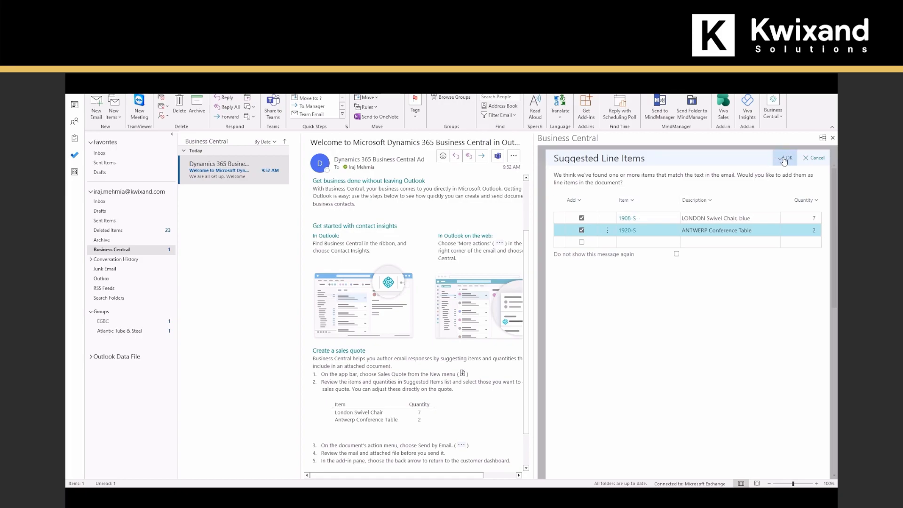
click(785, 158)
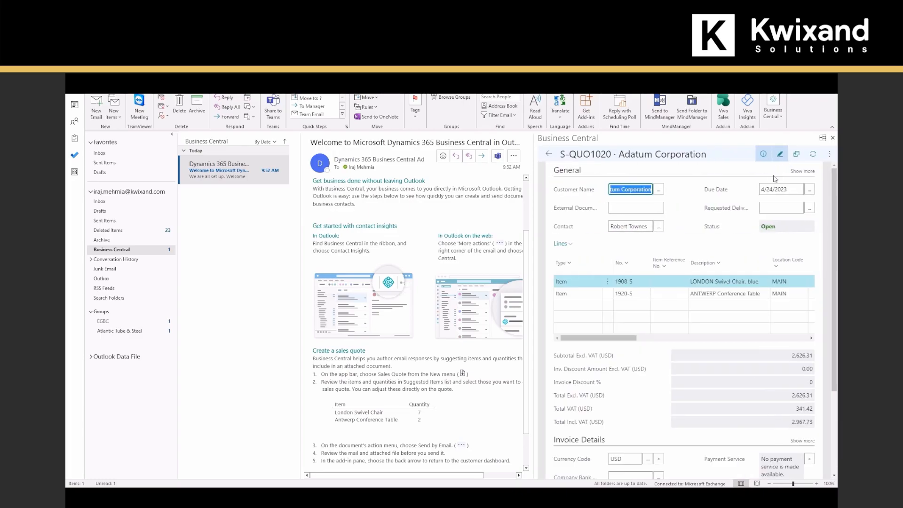
mouse_move(690, 240)
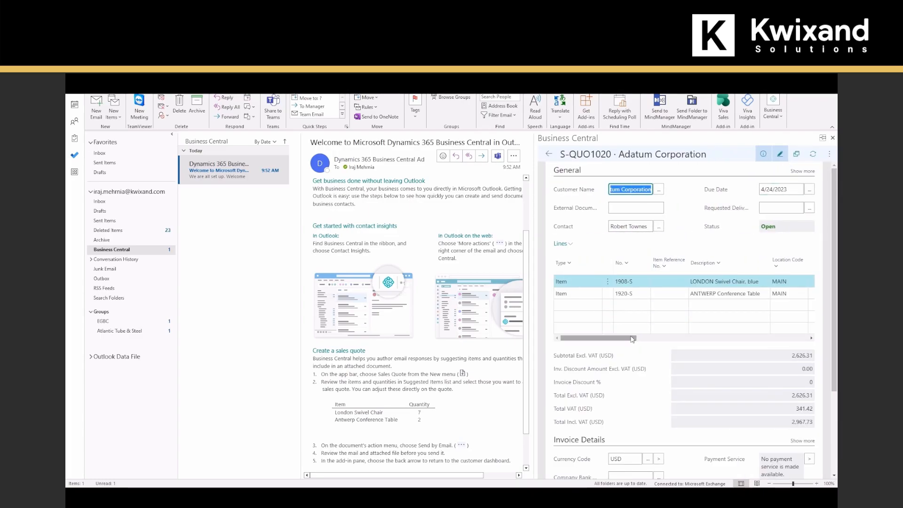
- Release sales quote S-QUO1020 from its More options menu so status becomes Released
scroll(right, 3)
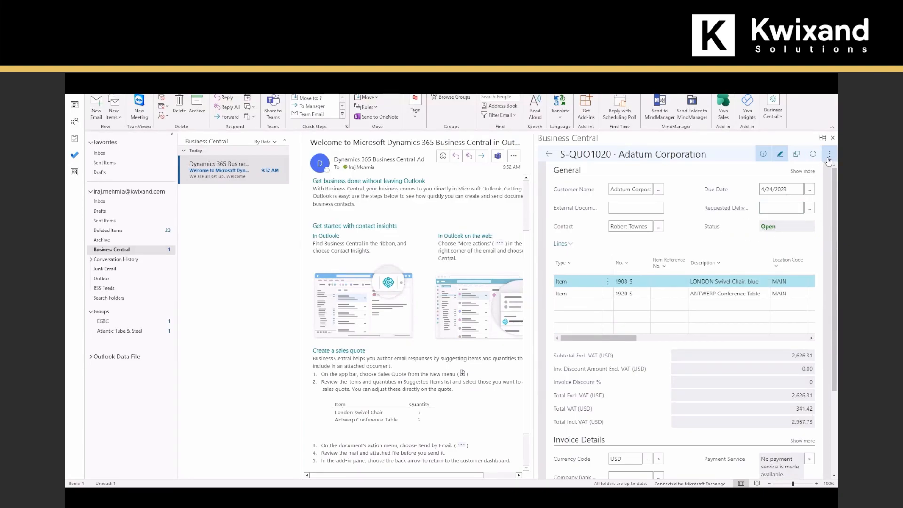
click(829, 153)
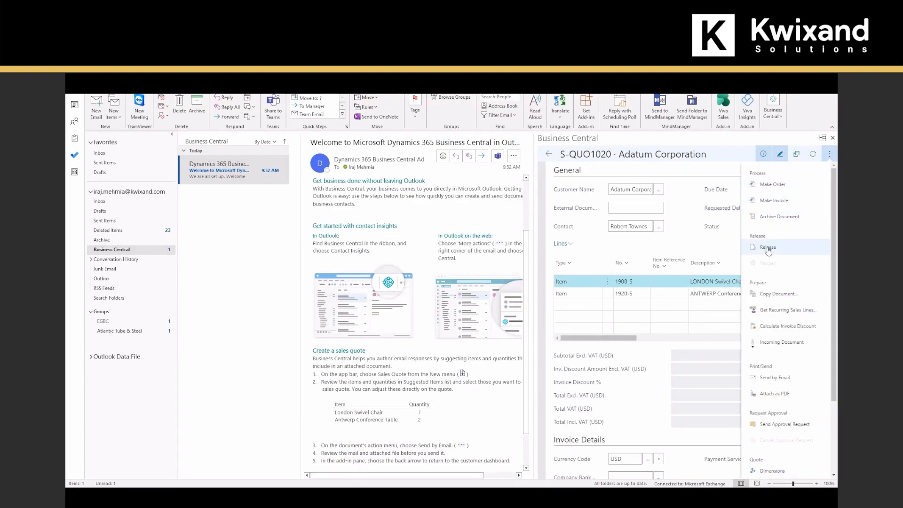
click(769, 247)
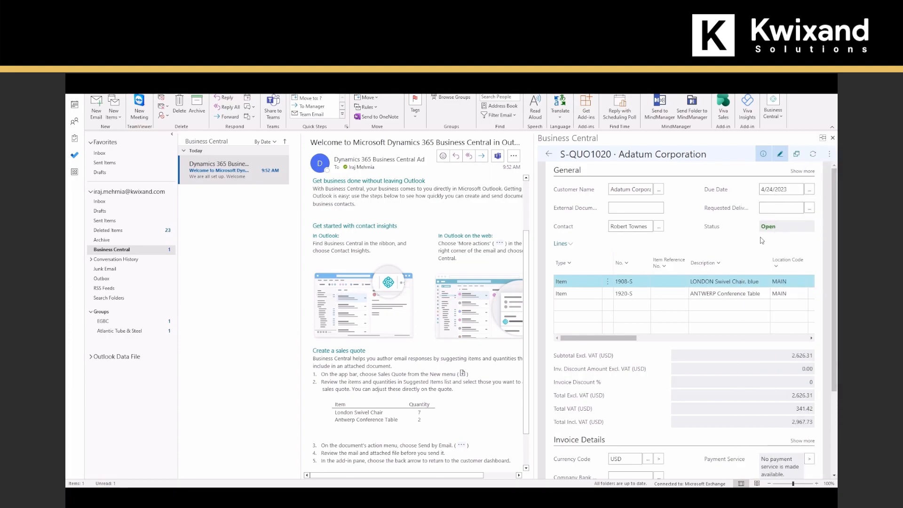
click(784, 226)
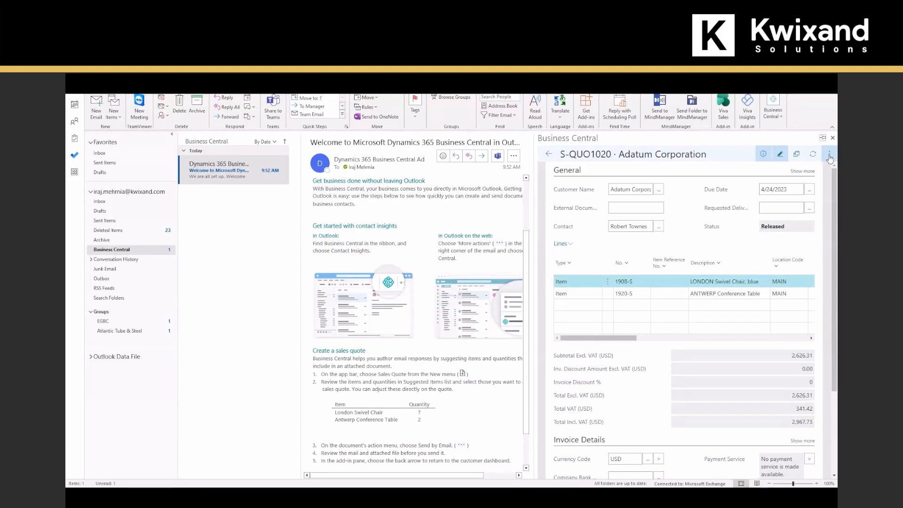
- Attach S-QUO1020 as PDF to a reply email and open the Sales Quote S-QUO1020.pdf attachment
click(829, 154)
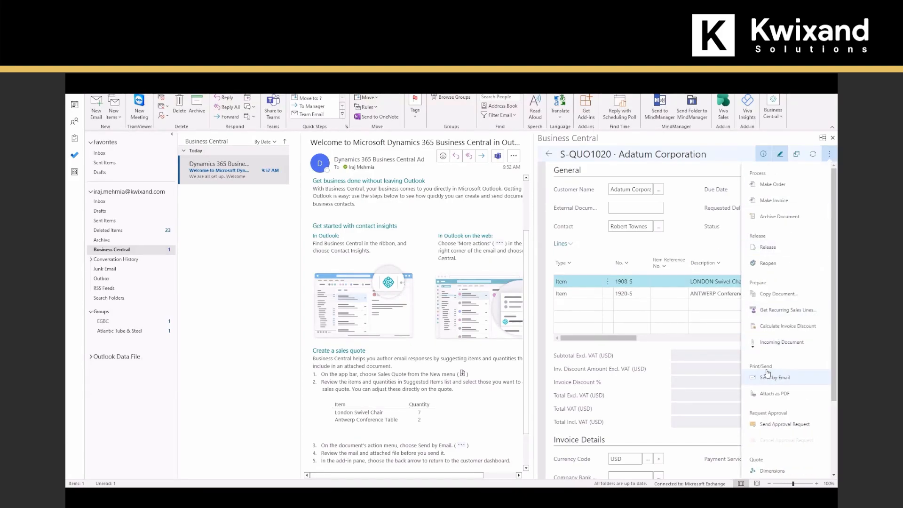
mouse_move(774, 393)
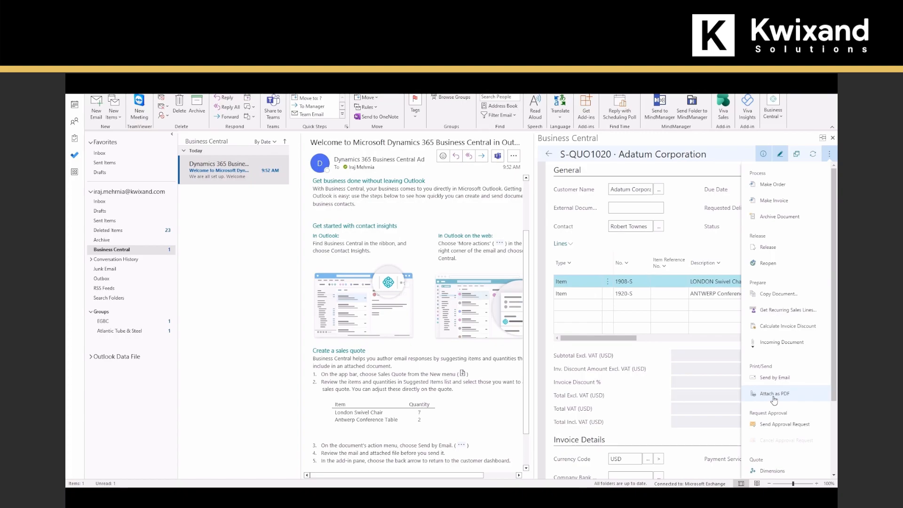
click(774, 393)
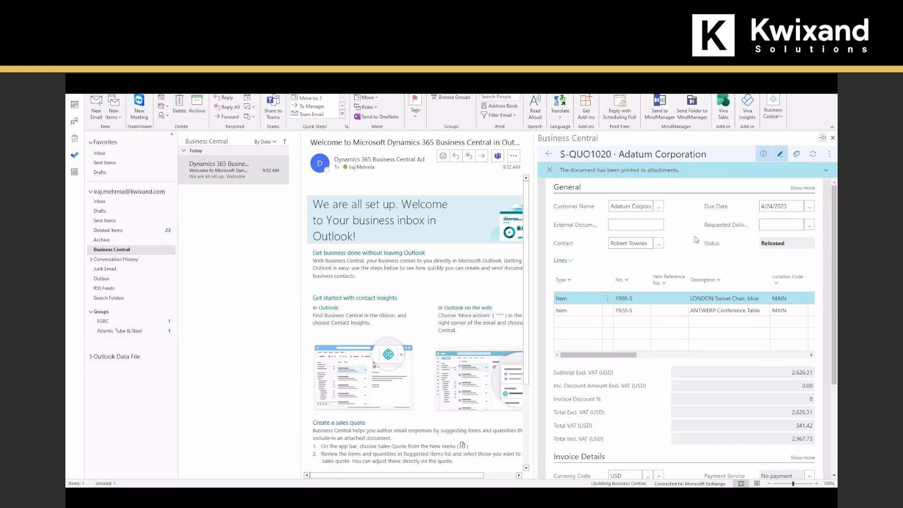
mouse_move(693, 220)
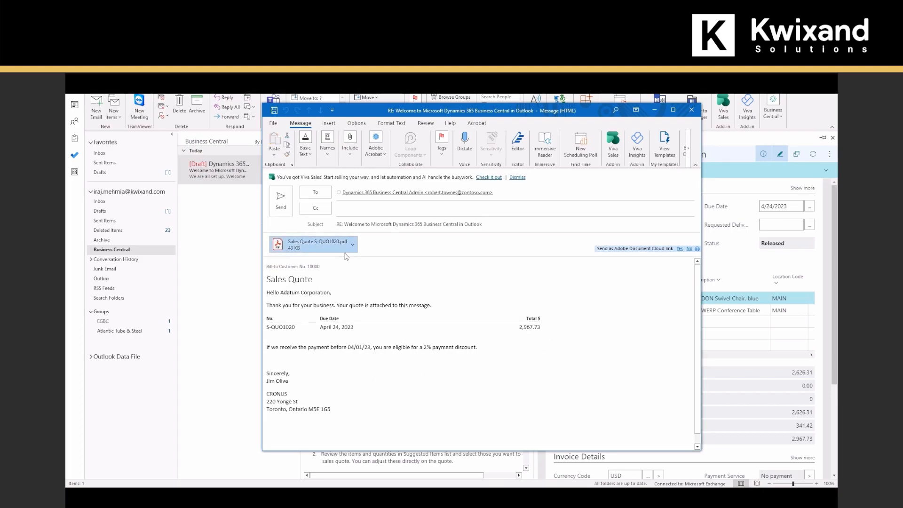
double_click(311, 244)
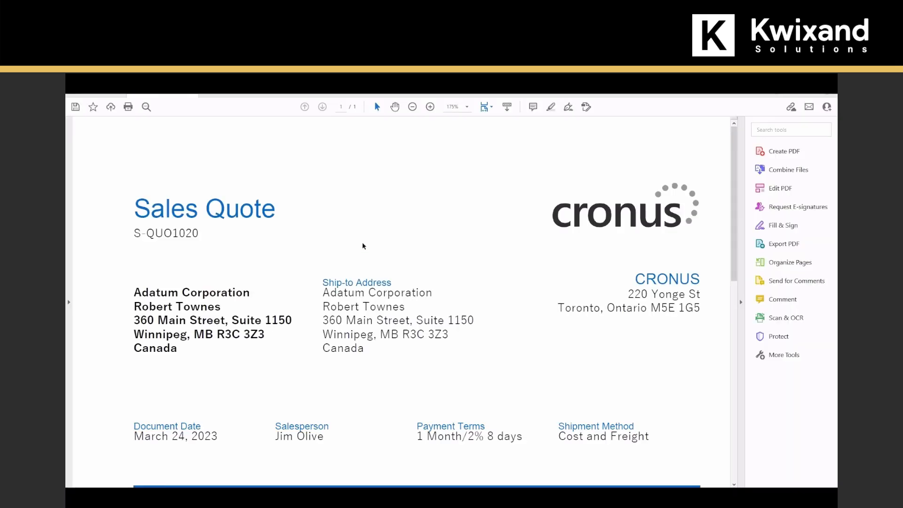
mouse_move(290, 232)
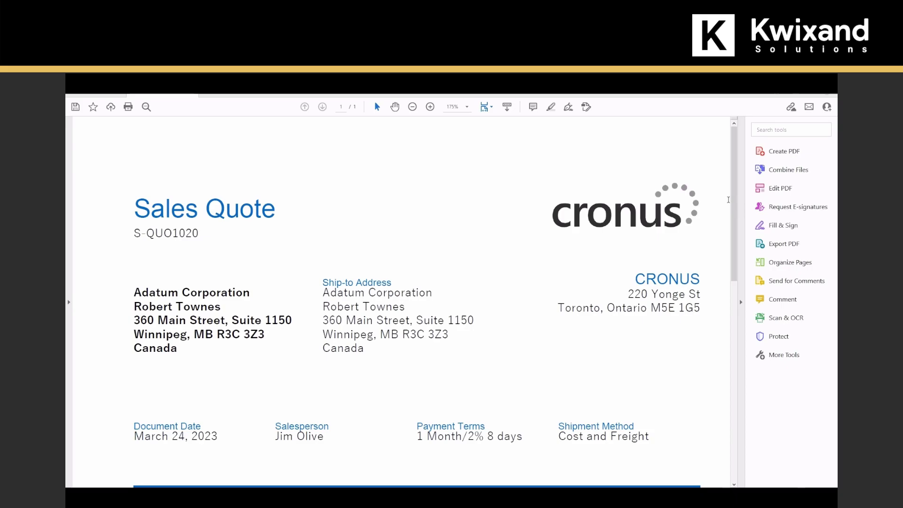
mouse_move(690, 275)
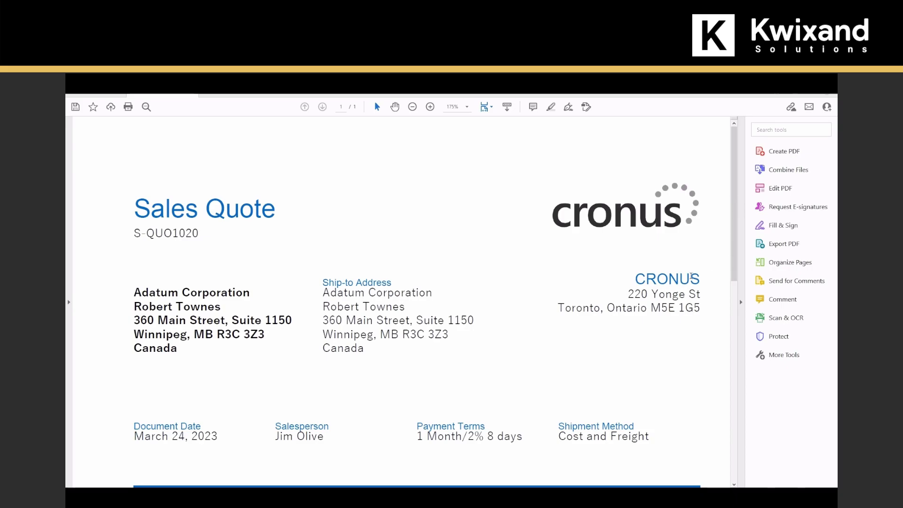
- Scroll through the Sales Quote S-QUO1020 PDF in Acrobat Reader to review it
scroll(down, 3)
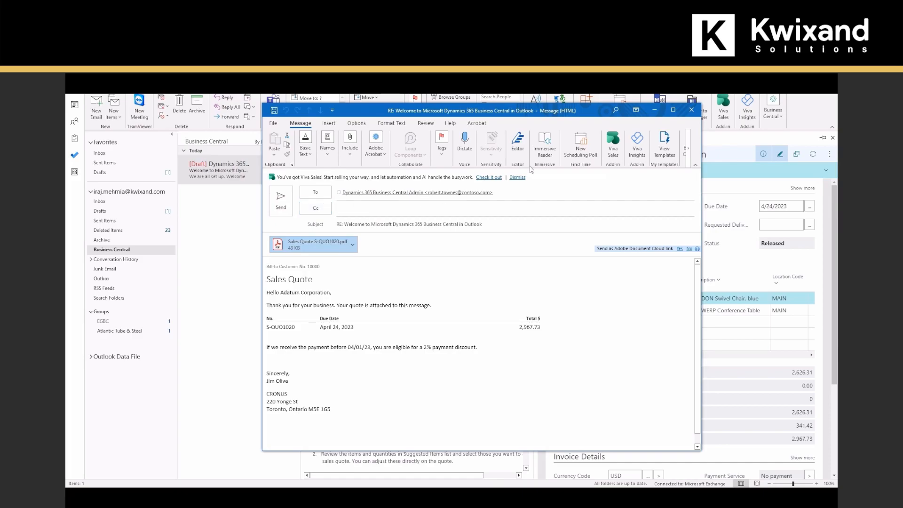
mouse_move(691, 110)
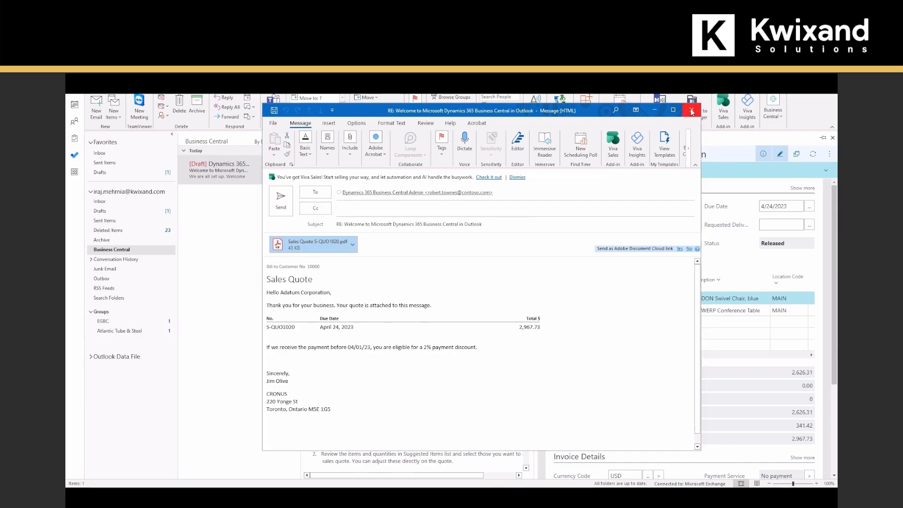
- Close the reply window and answer Yes to keep it saved as a draft
click(691, 110)
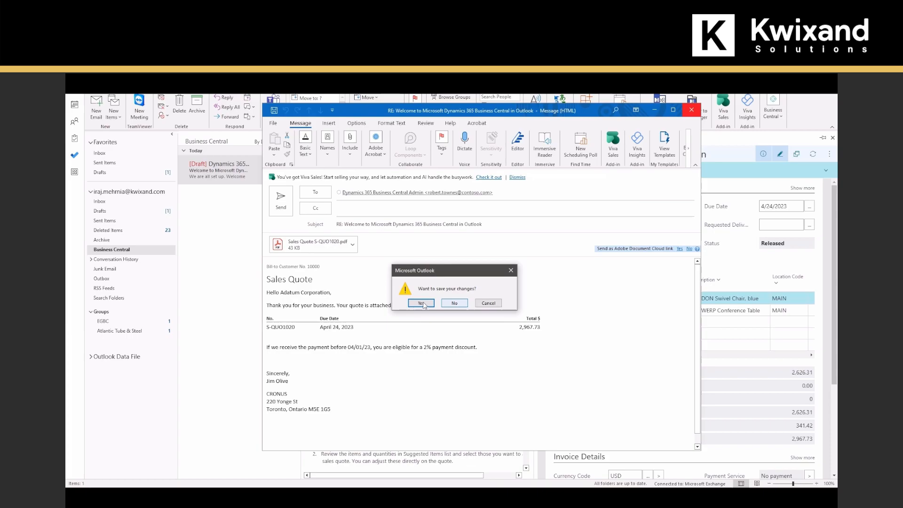
click(420, 303)
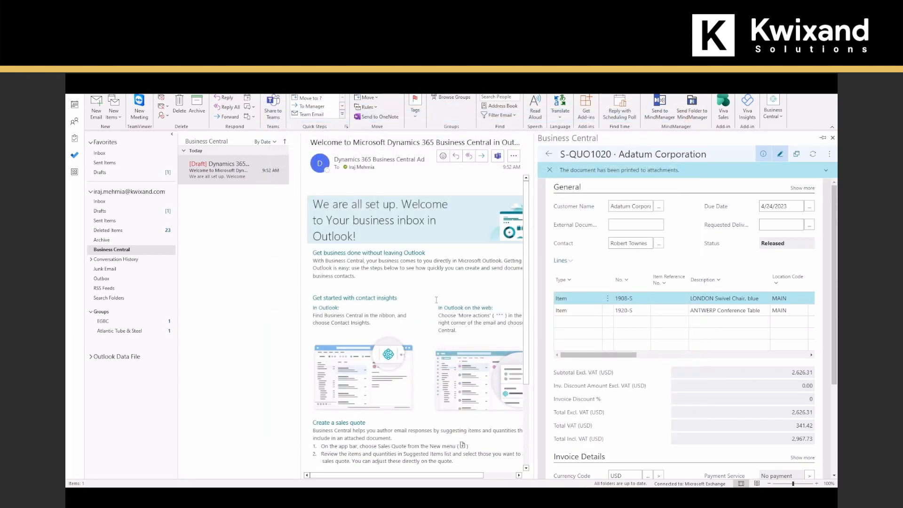